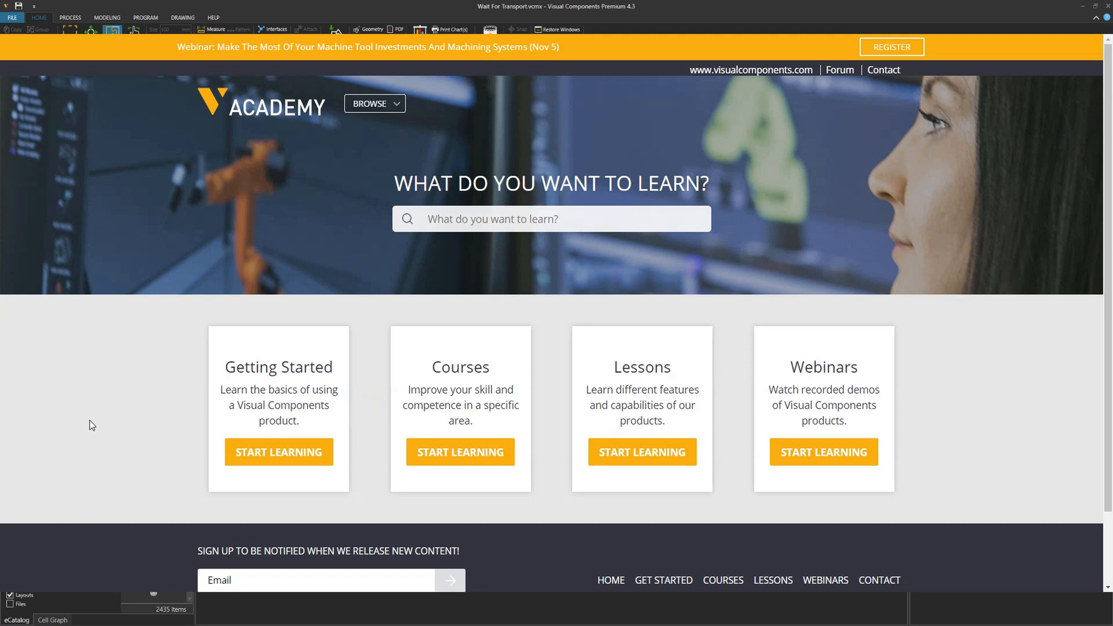
mouse_move(423, 368)
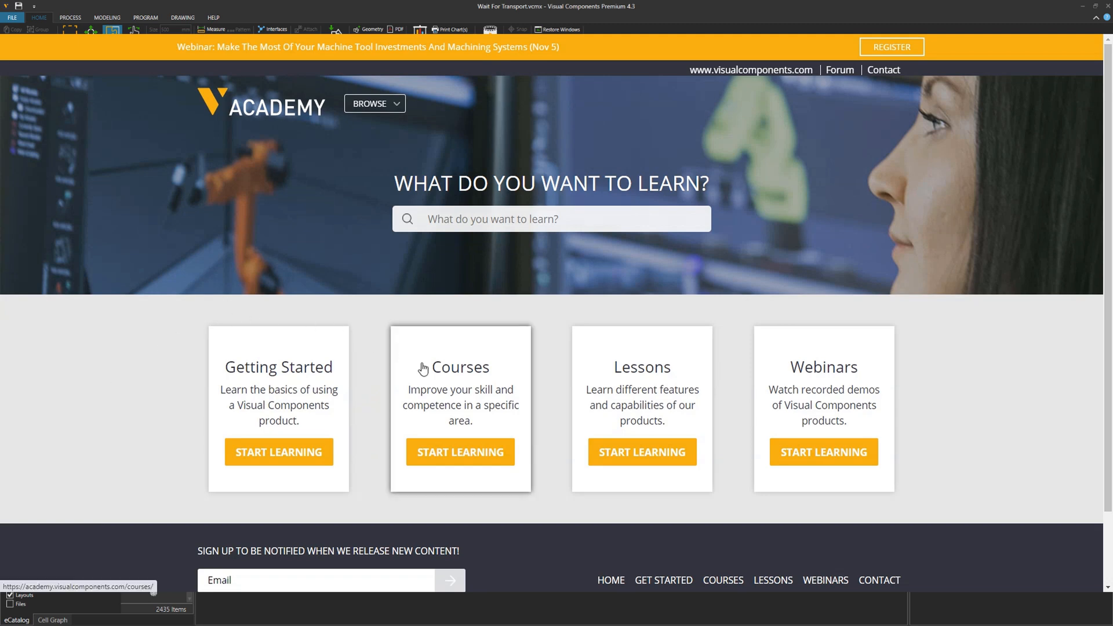
Step: Browse the Academy Courses listing and return to the Wait For Transport layout
left_click(460, 452)
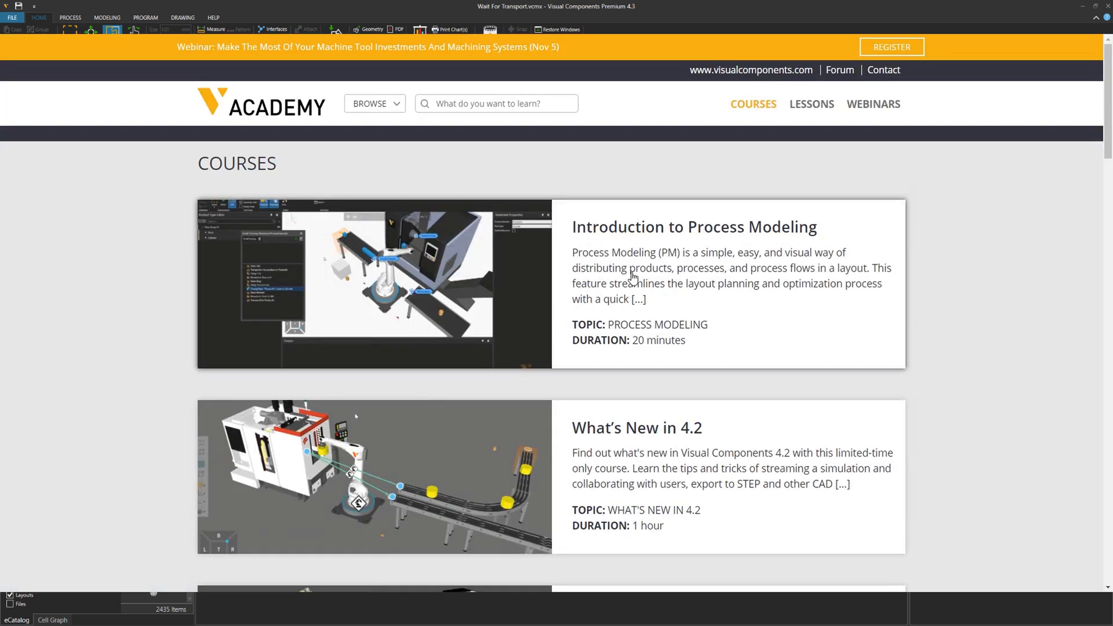
left_click(693, 228)
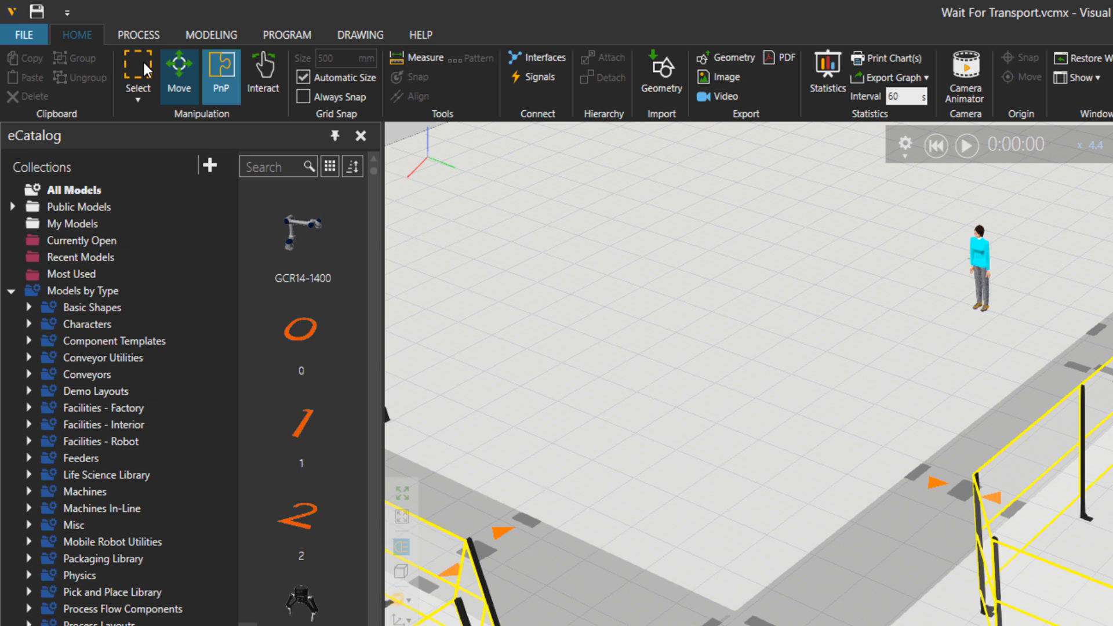
Step: Show the Product Type Editor listing VC_Can and Box from the PROCESS tools
left_click(138, 34)
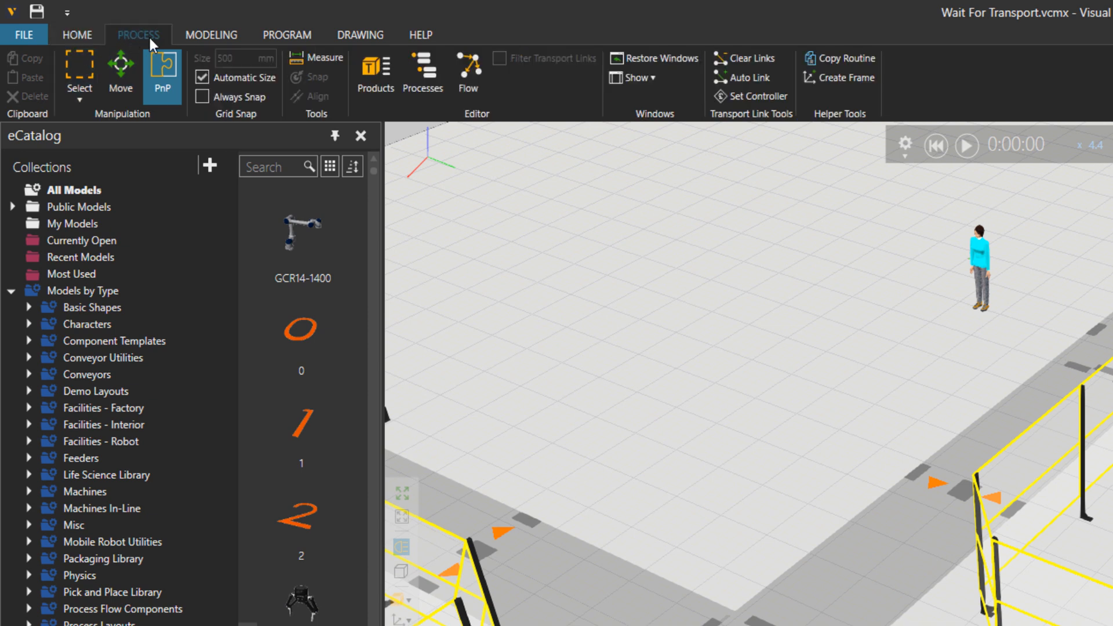
left_click(374, 71)
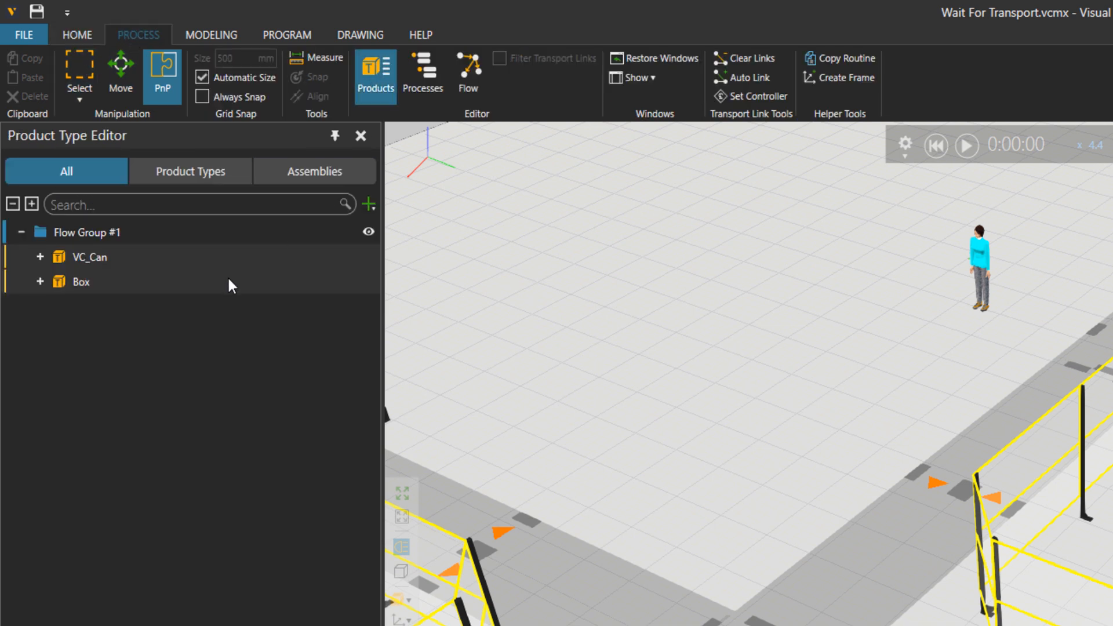
left_click(32, 204)
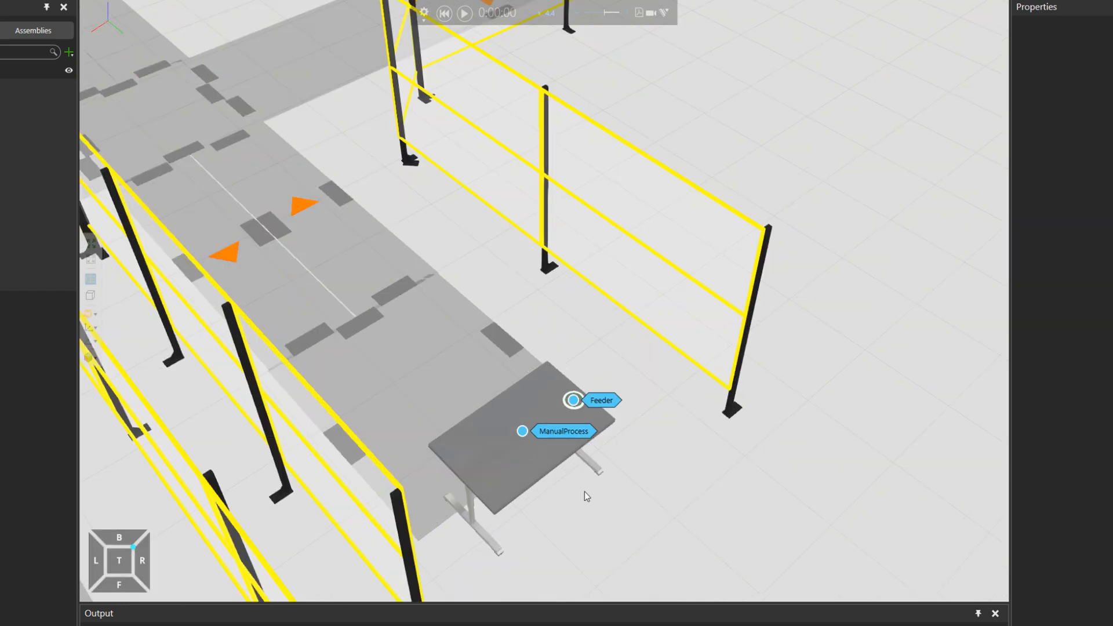
mouse_move(541, 476)
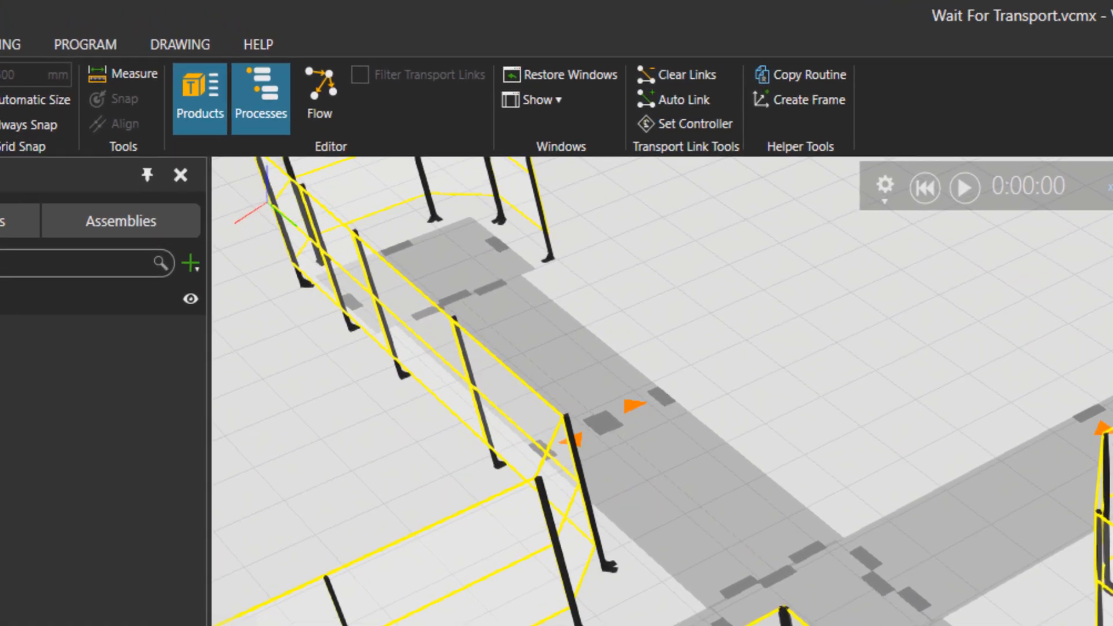
Step: Assign Human Transport Controller::TC as implementer of the transport link into the manual station
left_click(321, 98)
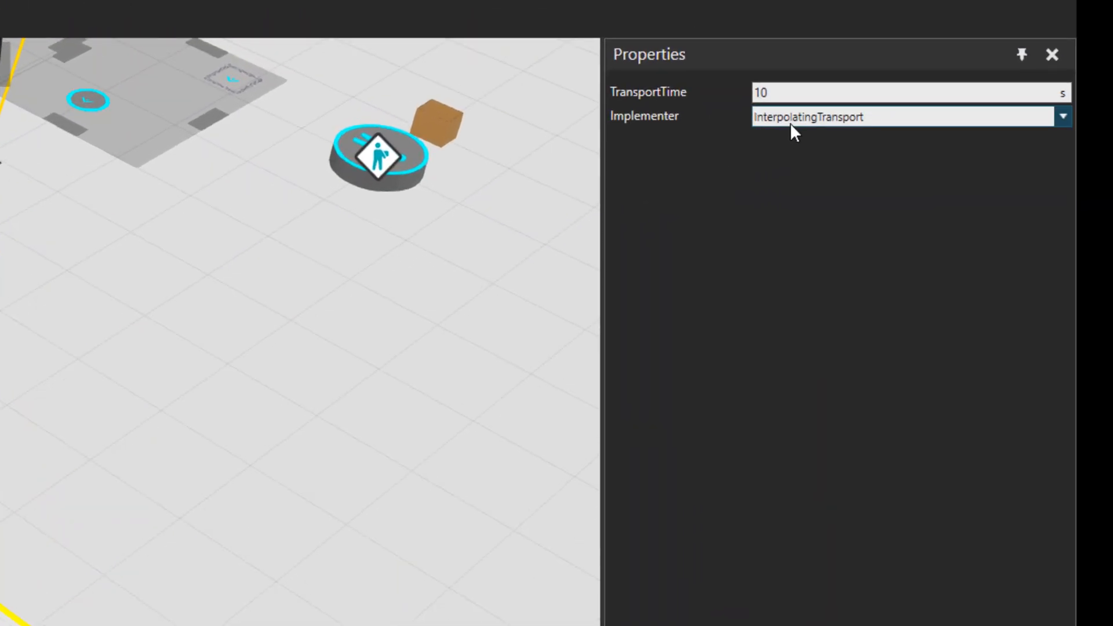
left_click(1063, 116)
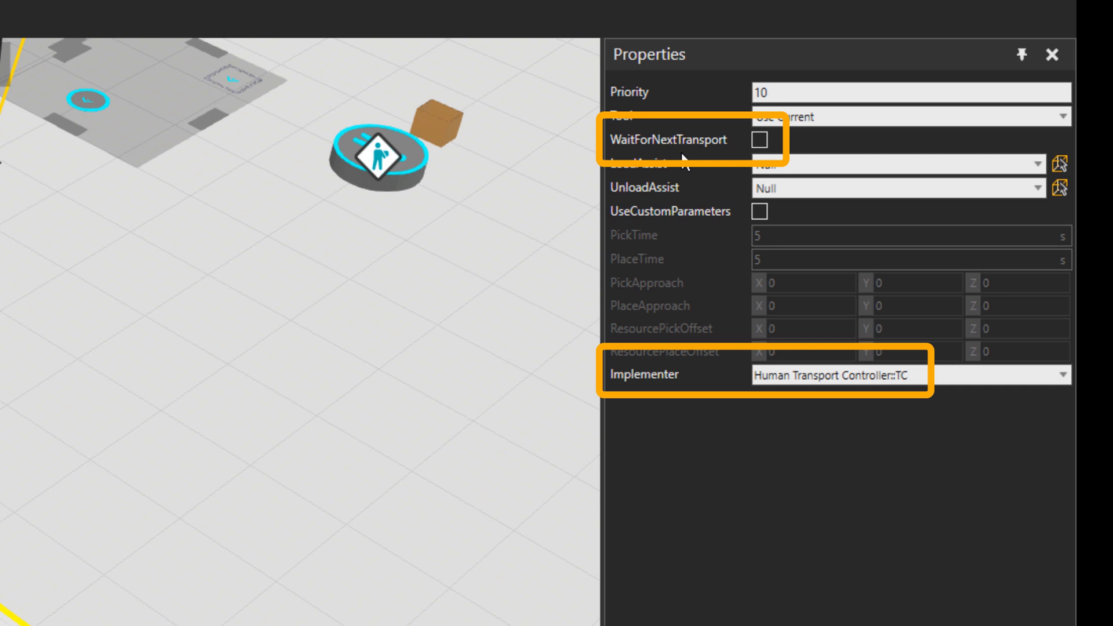
mouse_move(716, 146)
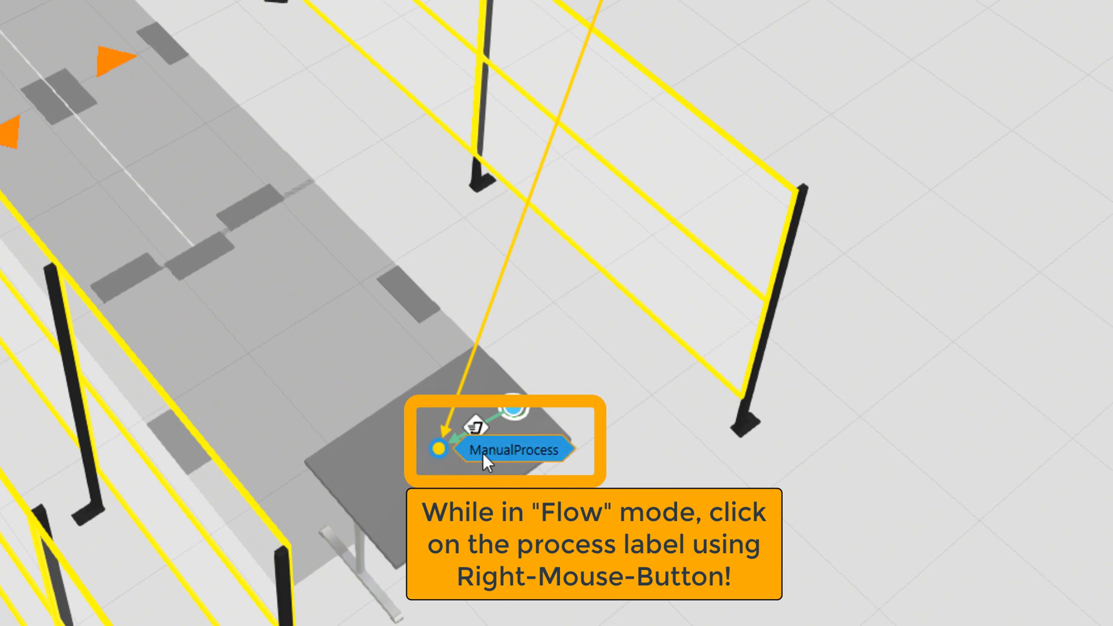
Step: Bring up the ManualProcess routine and the StartTransportIn statement's properties
right_click(508, 450)
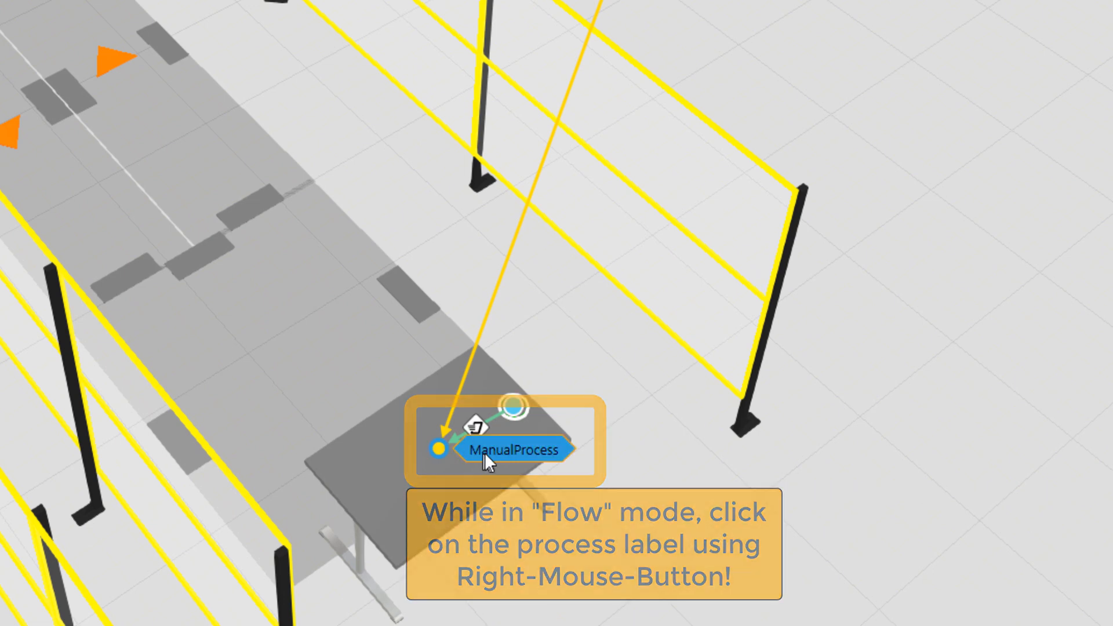
right_click(510, 450)
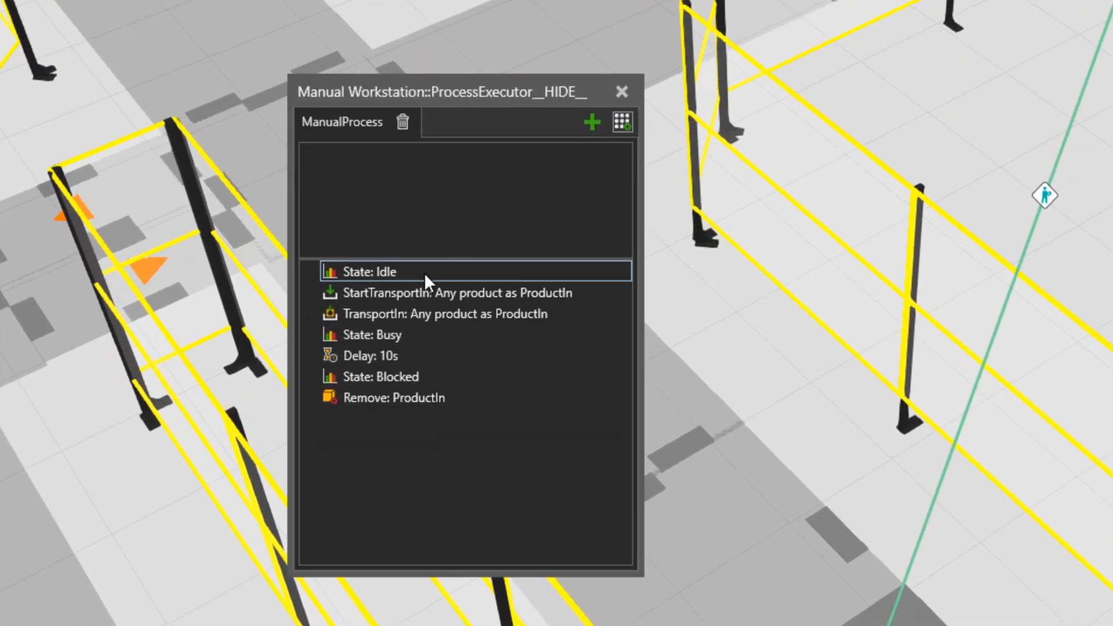
left_click(455, 293)
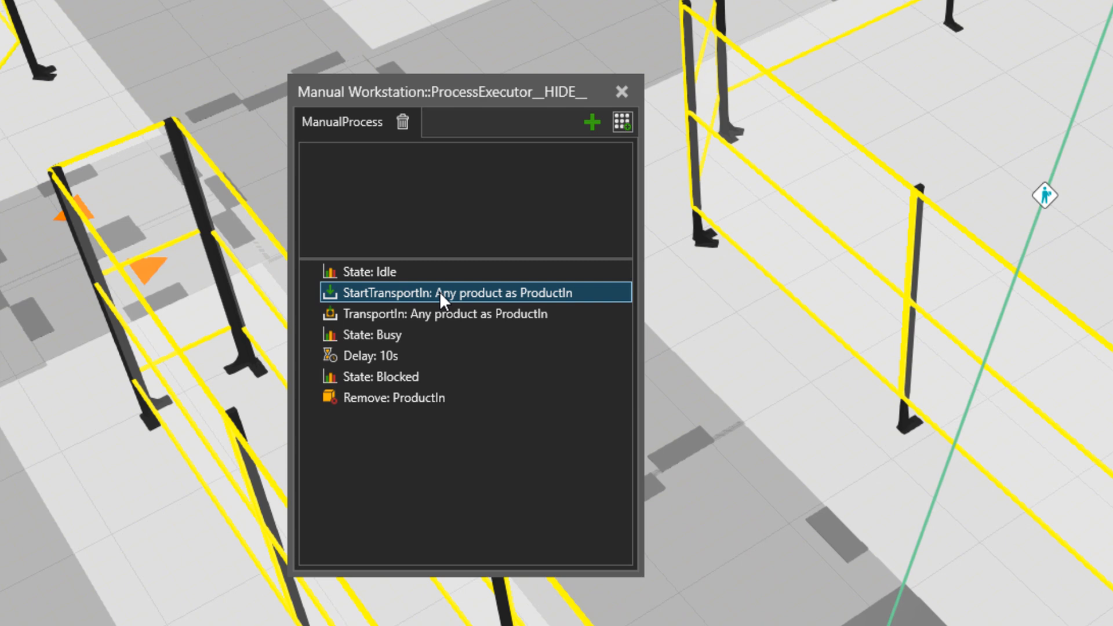
mouse_move(428, 298)
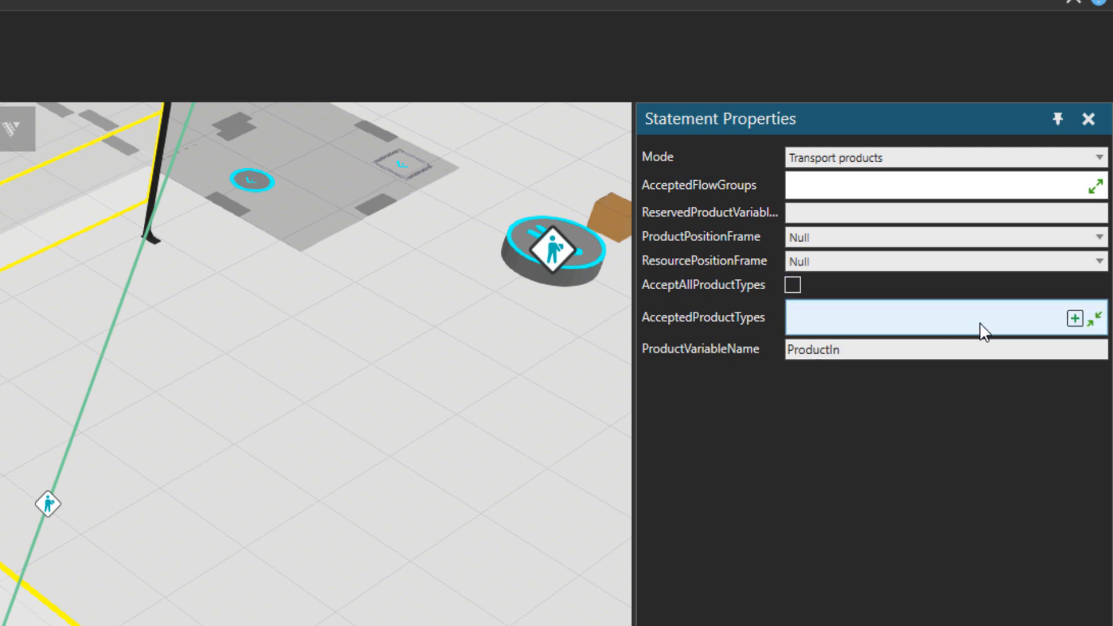
Step: Make StartTransportIn accept VC_Can as variable Can, then move to the TransportIn statement
left_click(1077, 318)
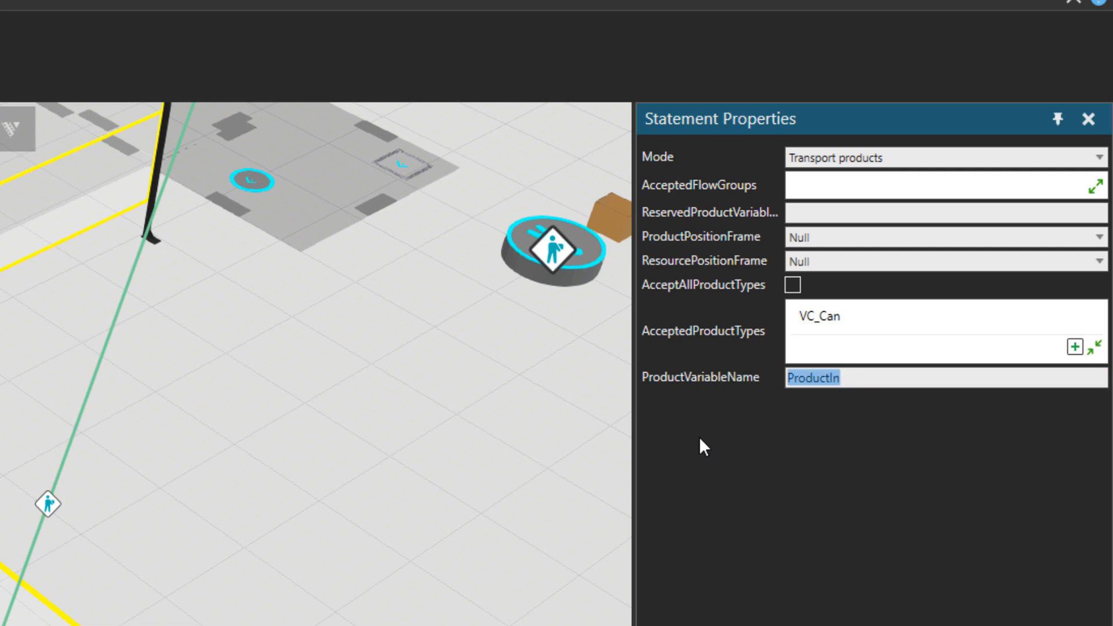
type("Ca")
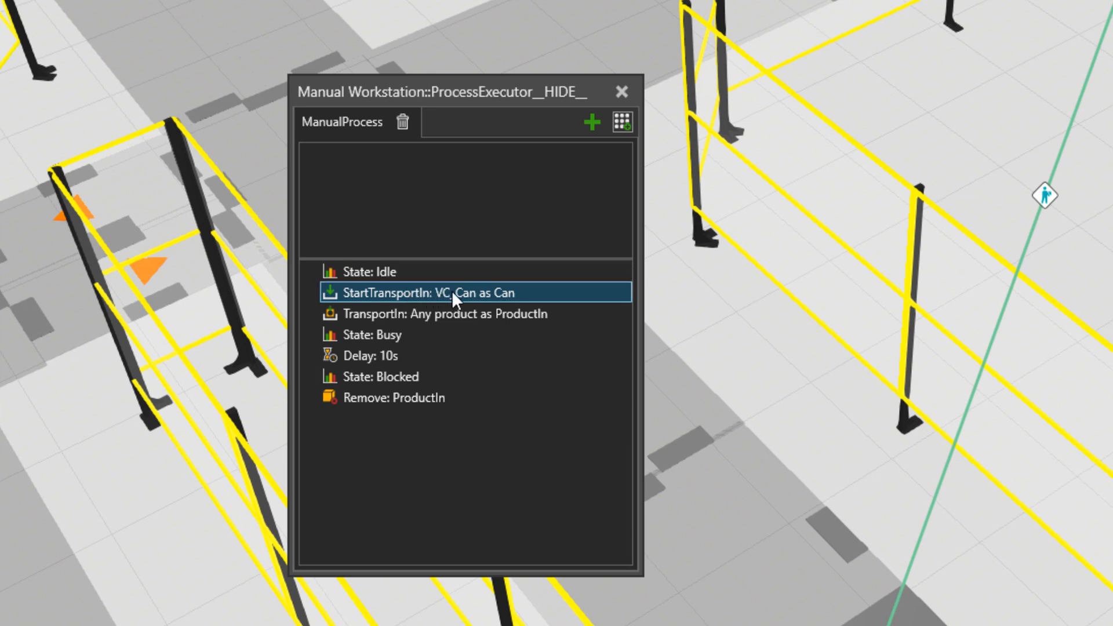
mouse_move(498, 303)
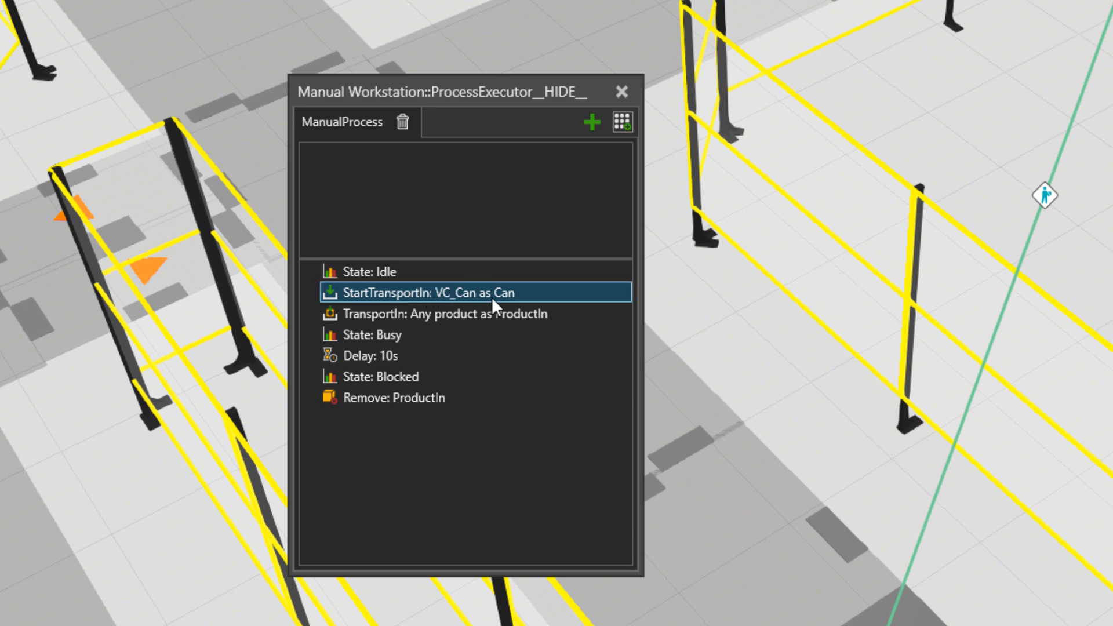
mouse_move(513, 308)
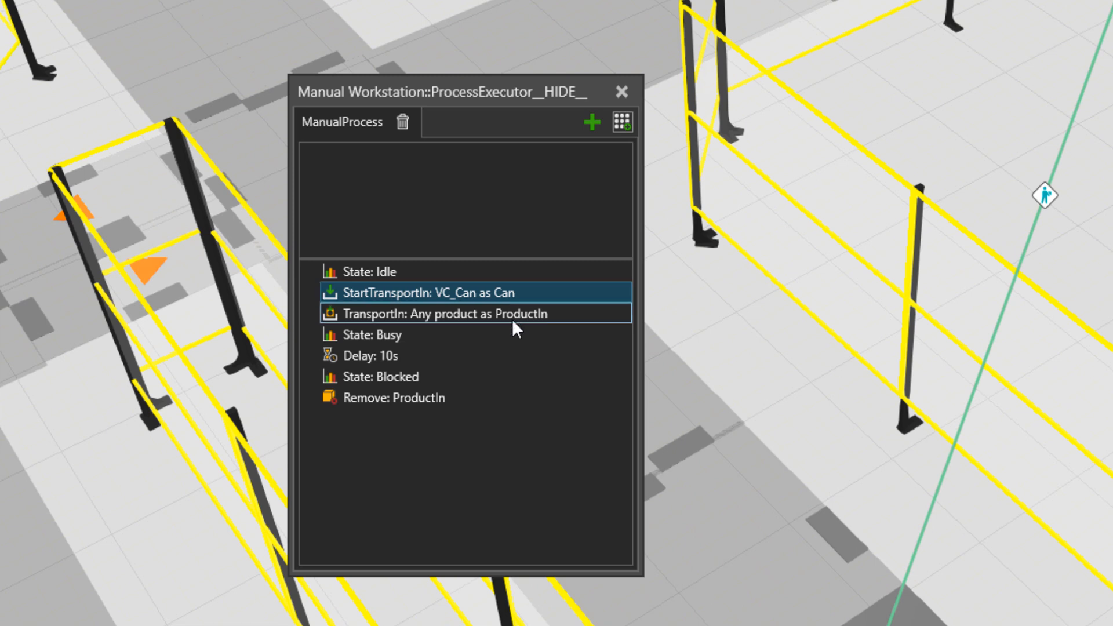
left_click(472, 313)
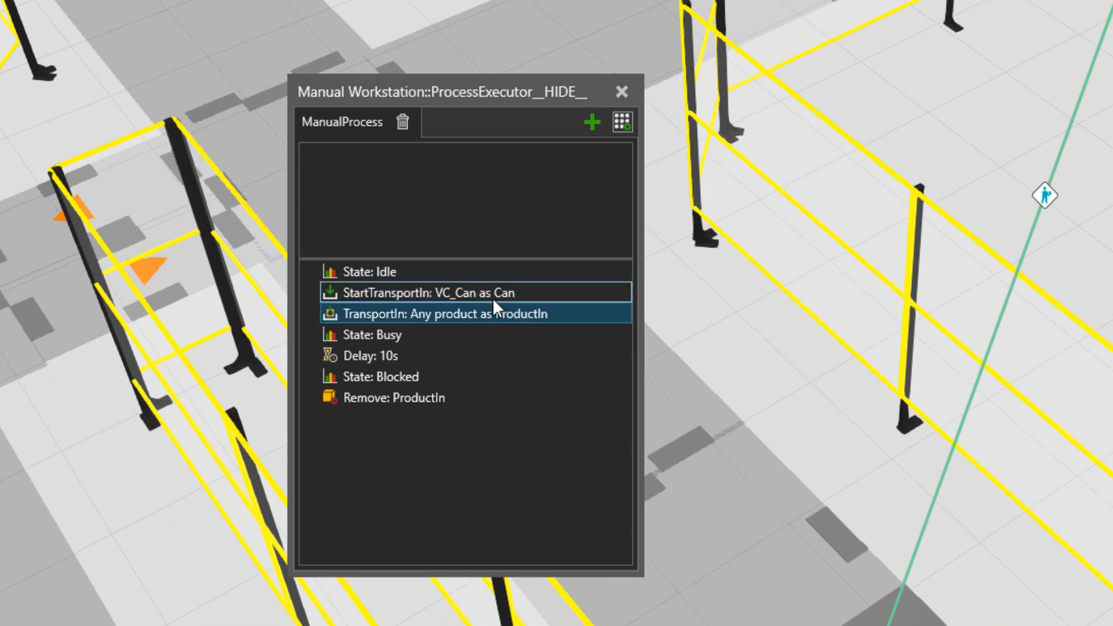
left_click(426, 292)
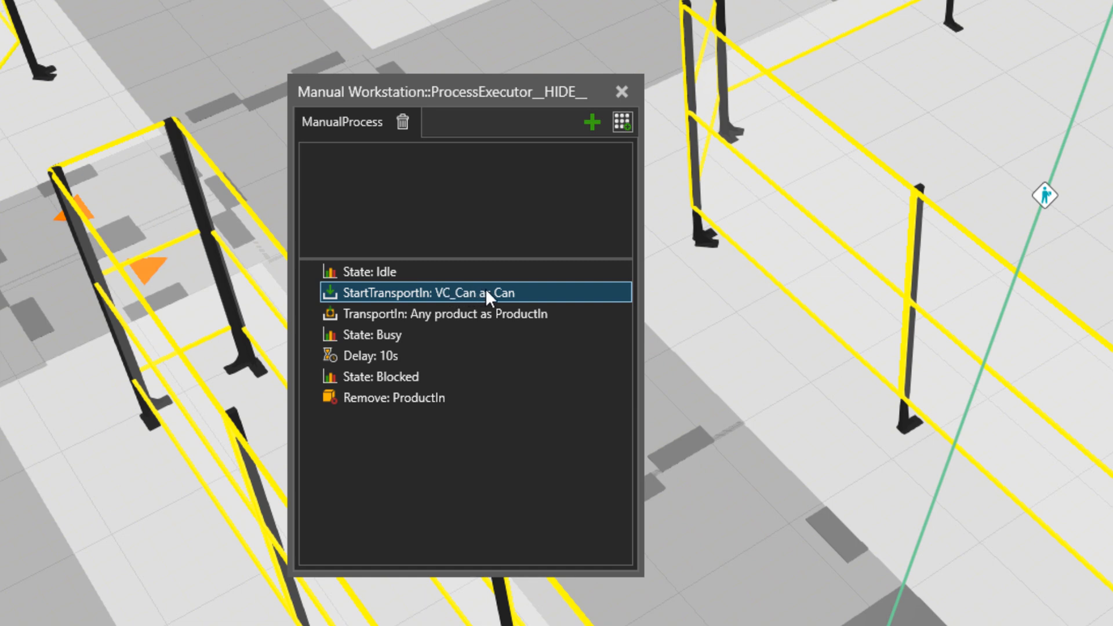
left_click(445, 313)
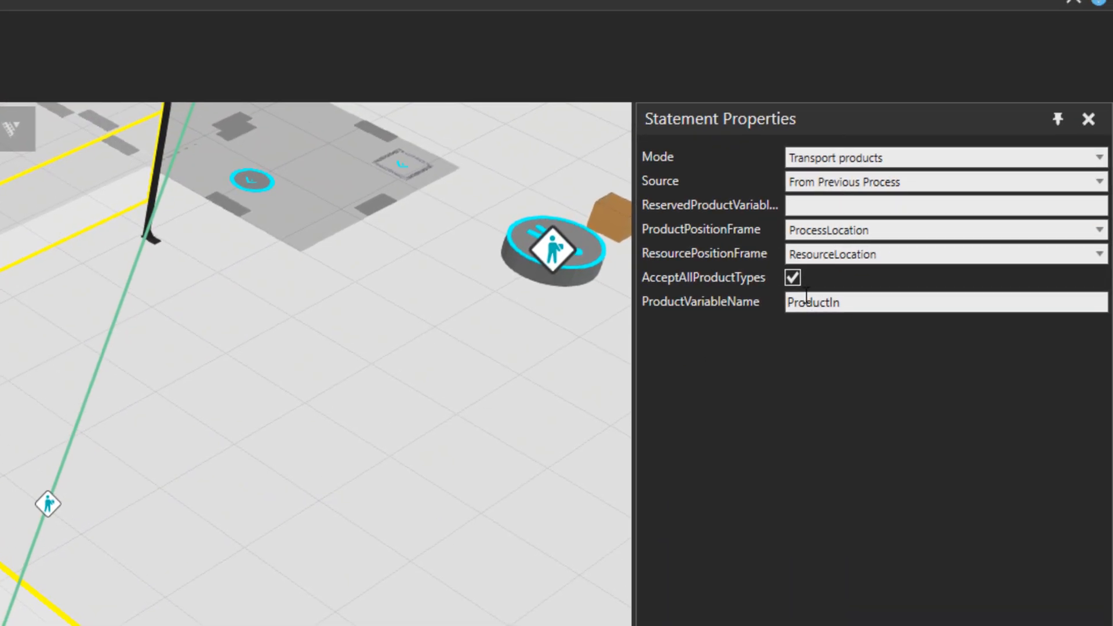
Step: Make TransportIn accept only Box as variable Box and set the Delay to 60 s
left_click(793, 277)
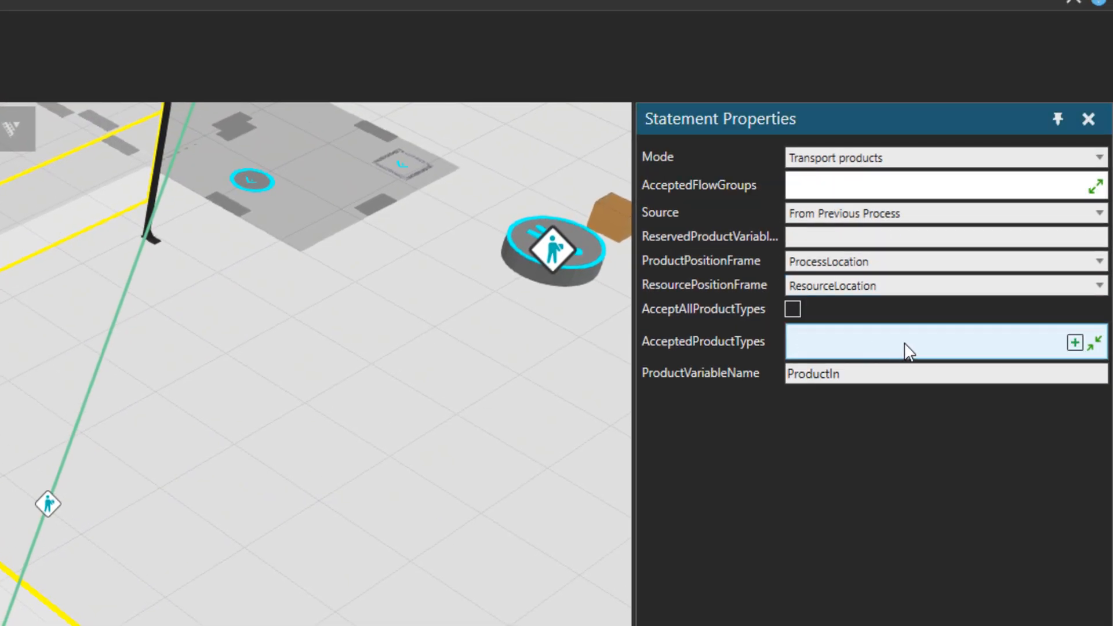
left_click(1075, 342)
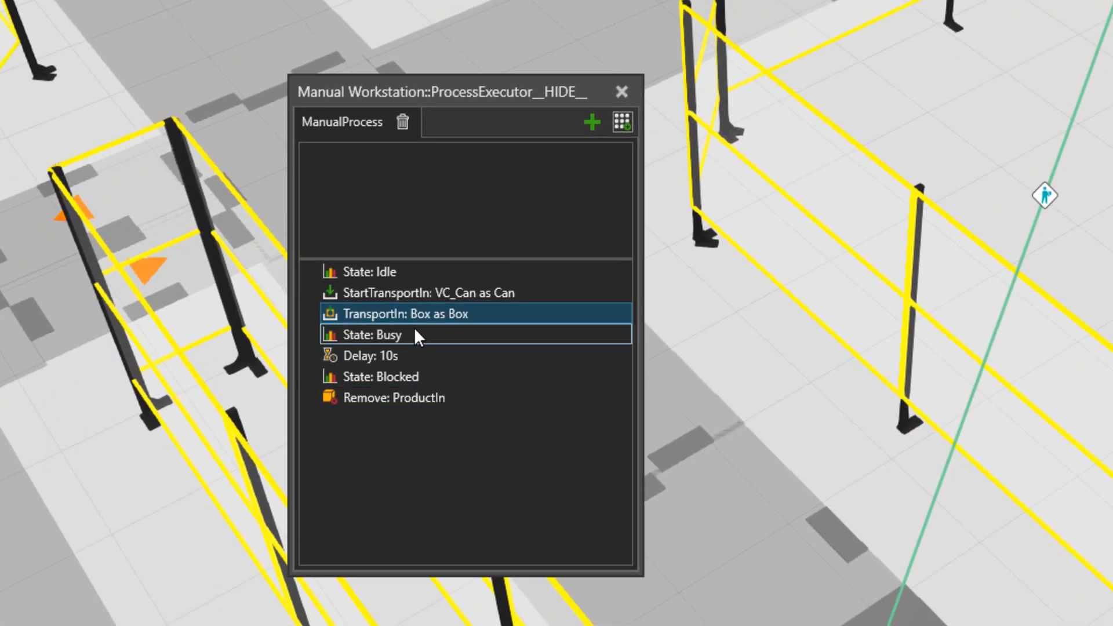
left_click(370, 334)
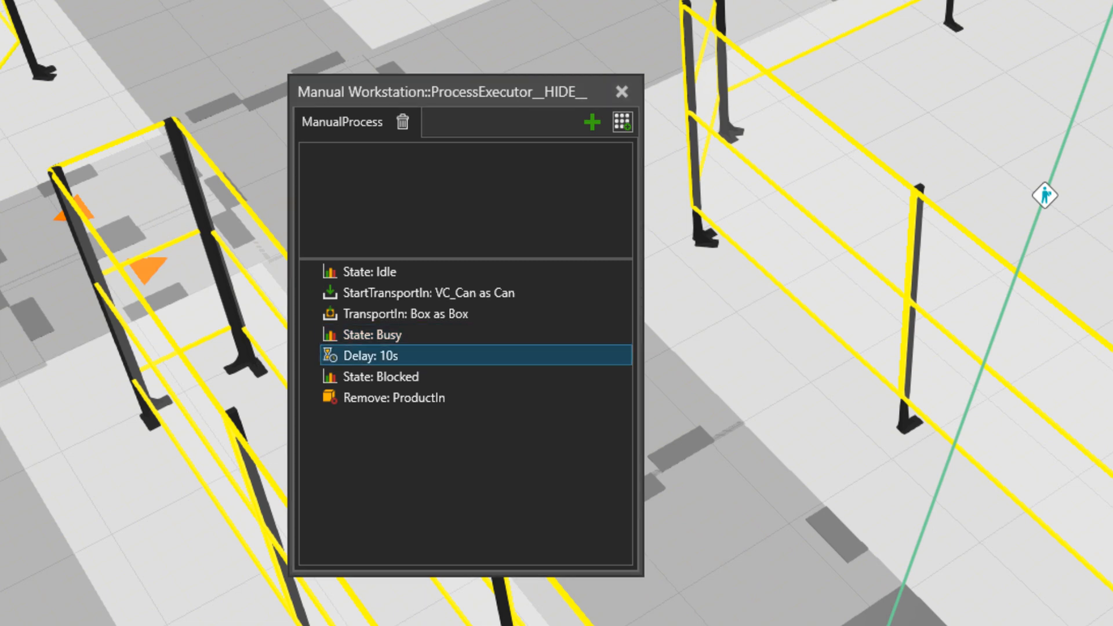
type("60")
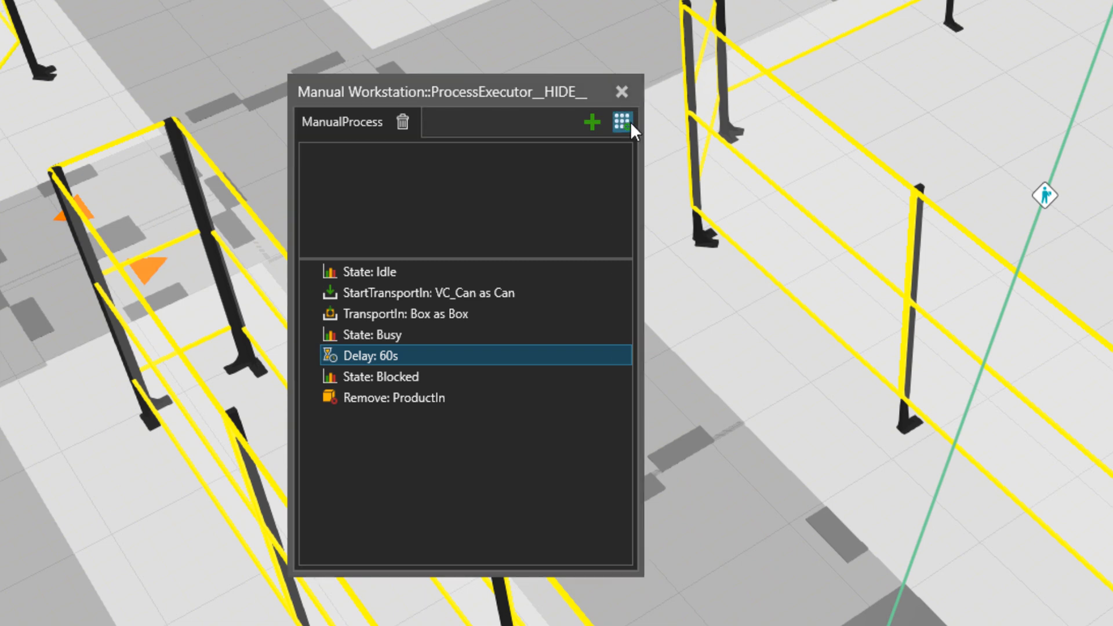
Step: Add a WaitTransport statement for Can right after the 60 s Delay
left_click(622, 122)
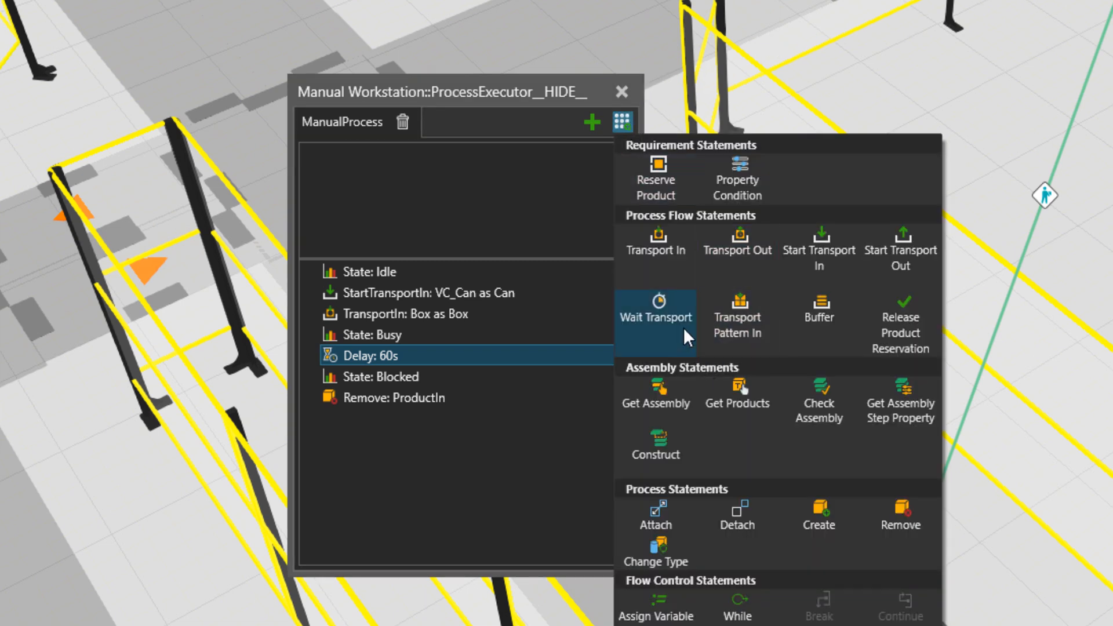
left_click(654, 316)
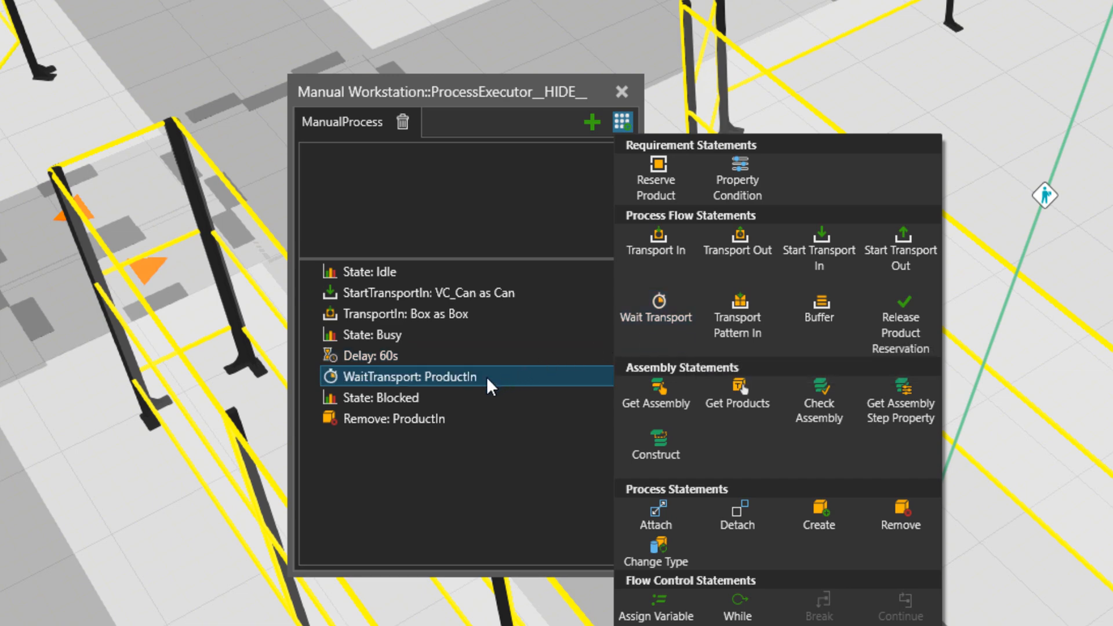
left_click(621, 122)
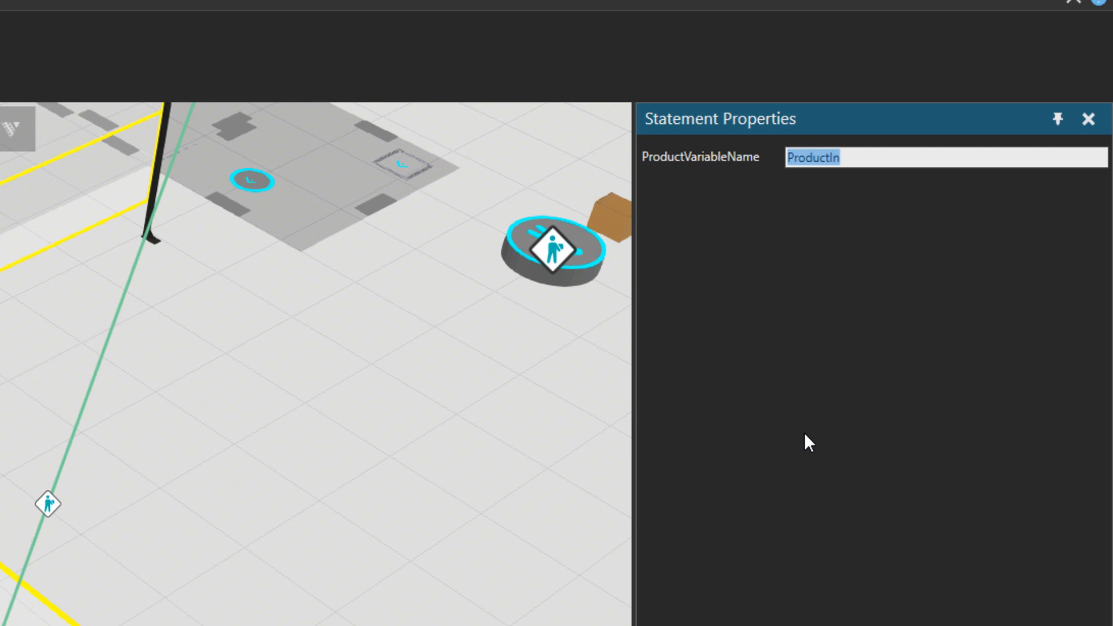
type("Can")
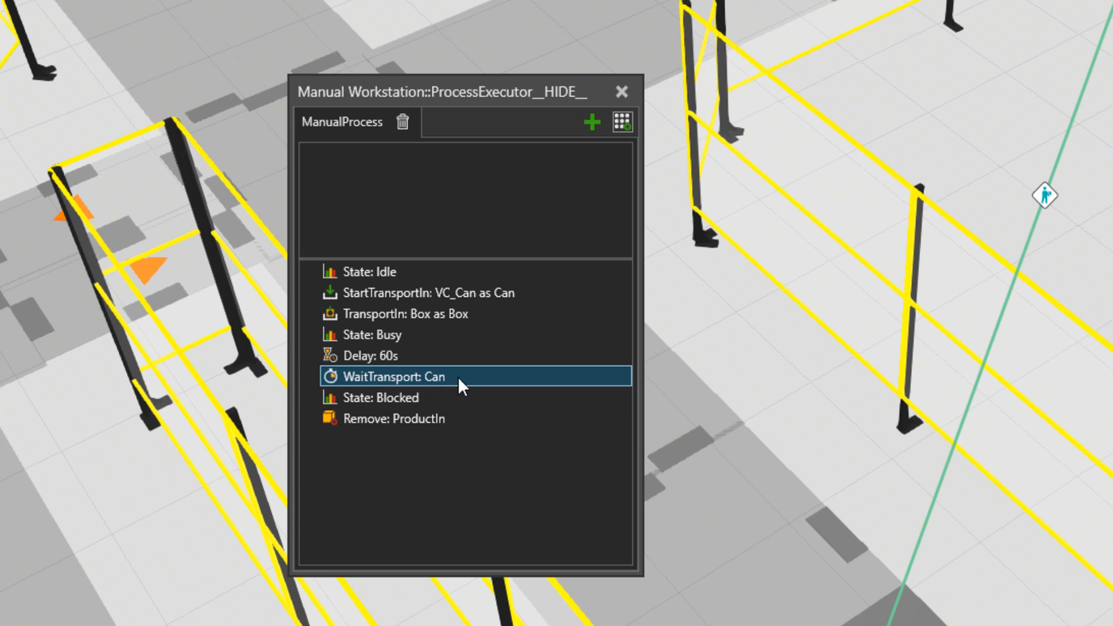
mouse_move(485, 385)
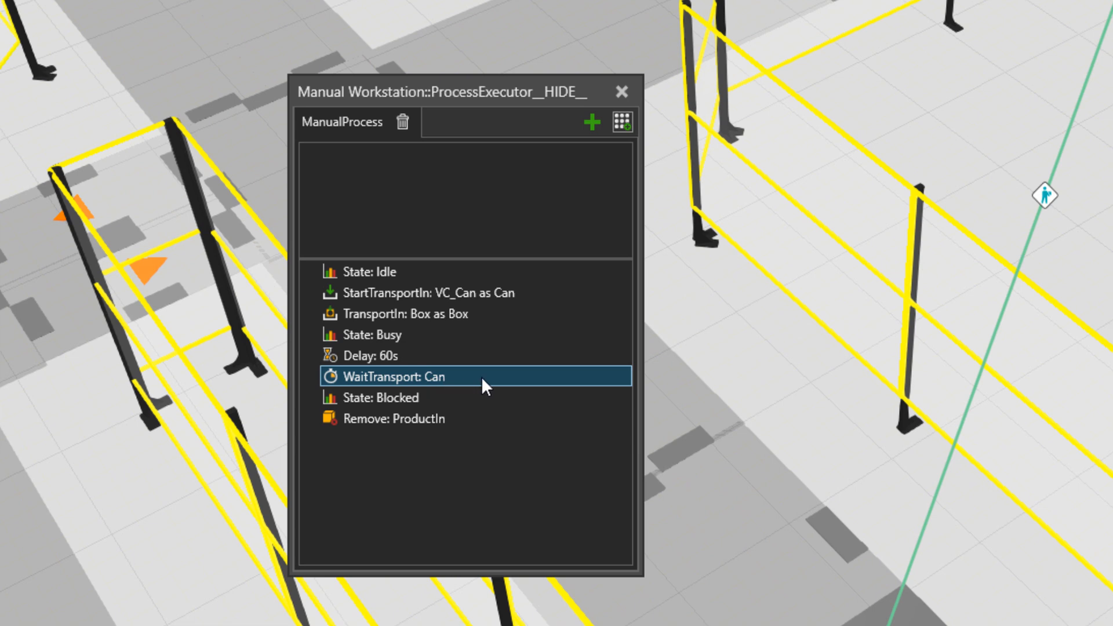
mouse_move(568, 216)
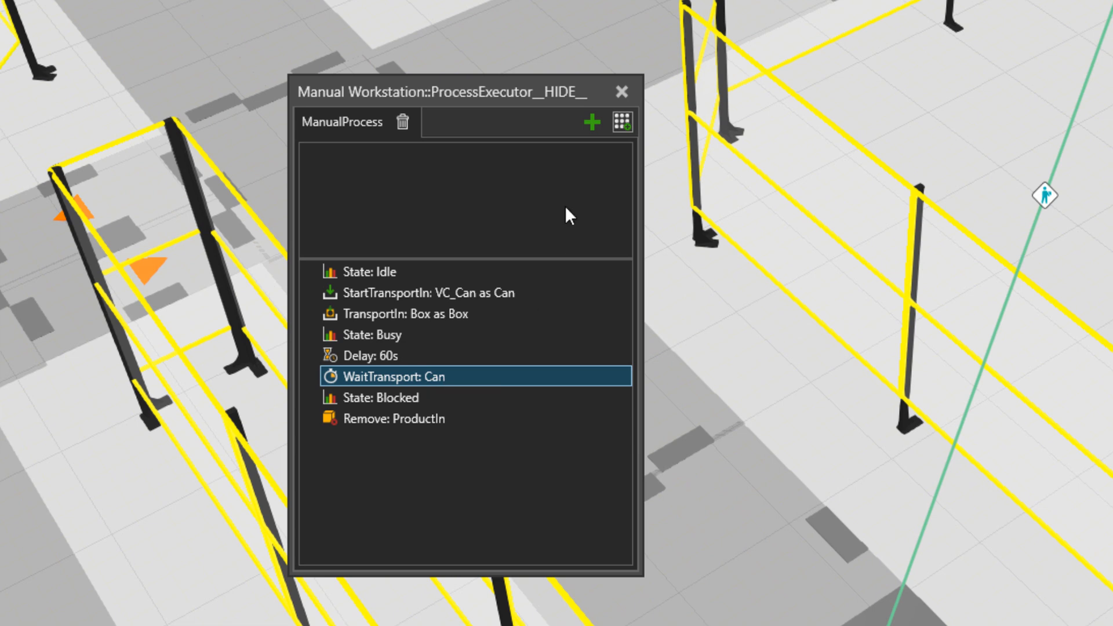
left_click(622, 121)
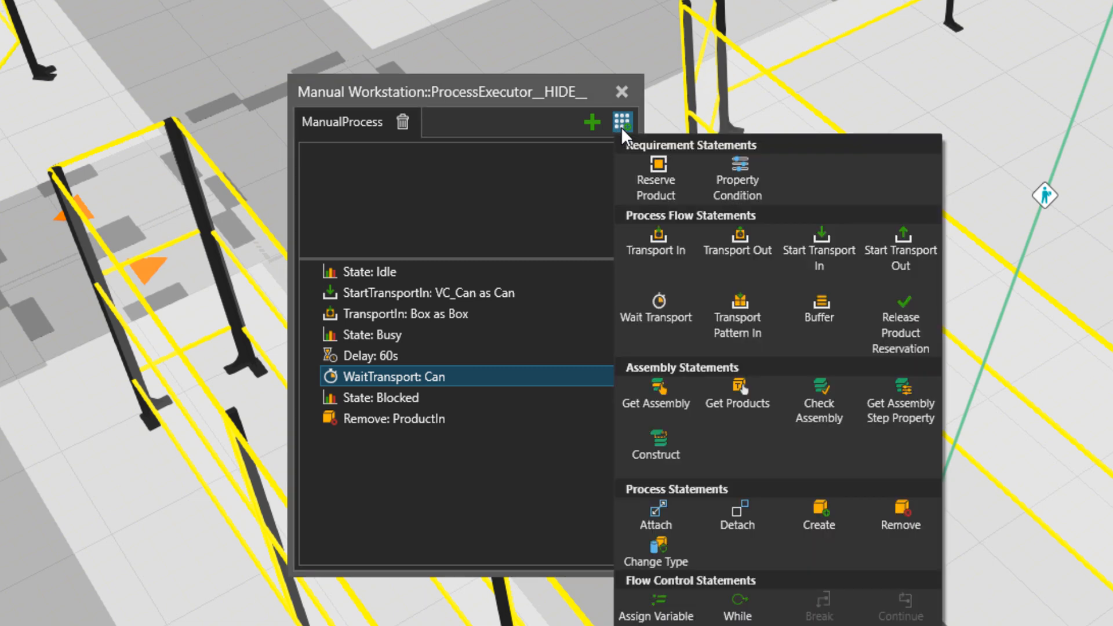
Step: Add an Attach statement joining child Can to parent Box after the WaitTransport
left_click(654, 515)
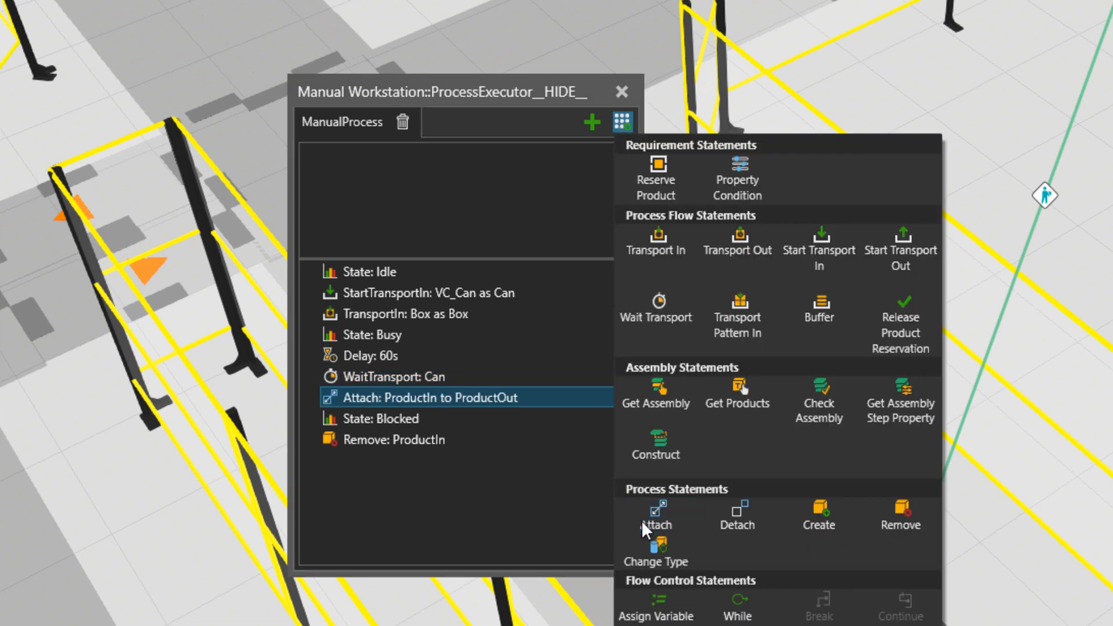
left_click(622, 121)
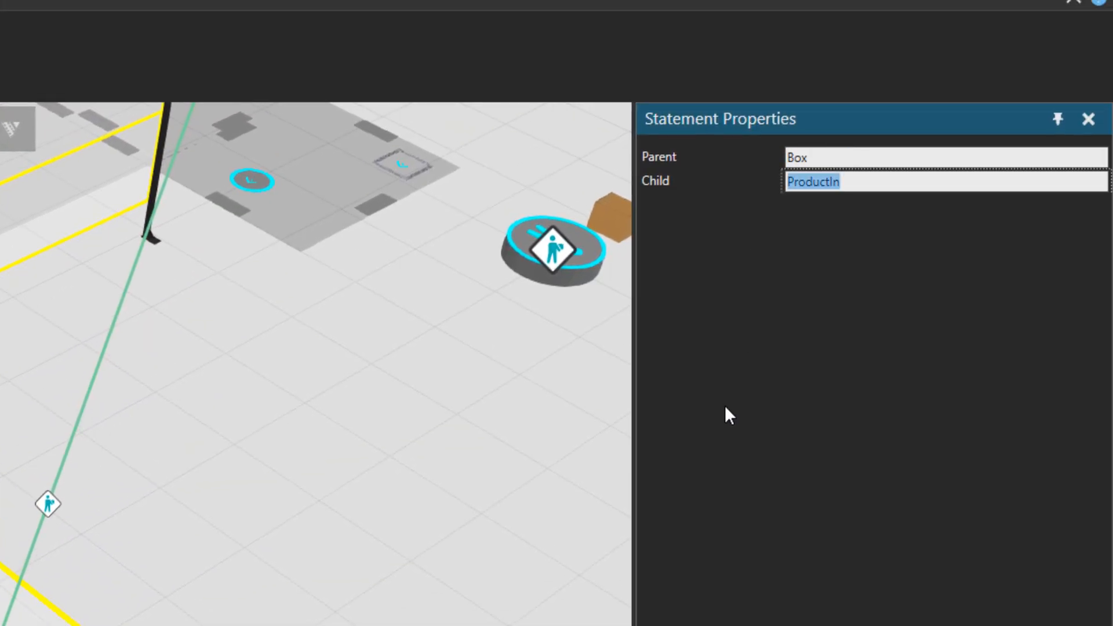
type("Can")
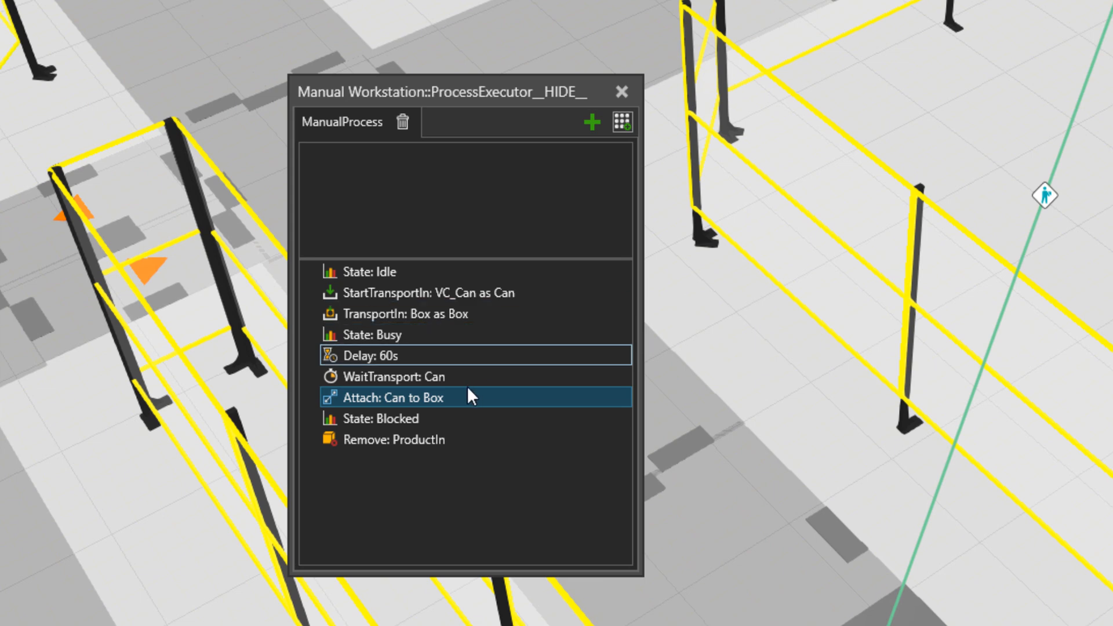
left_click(474, 397)
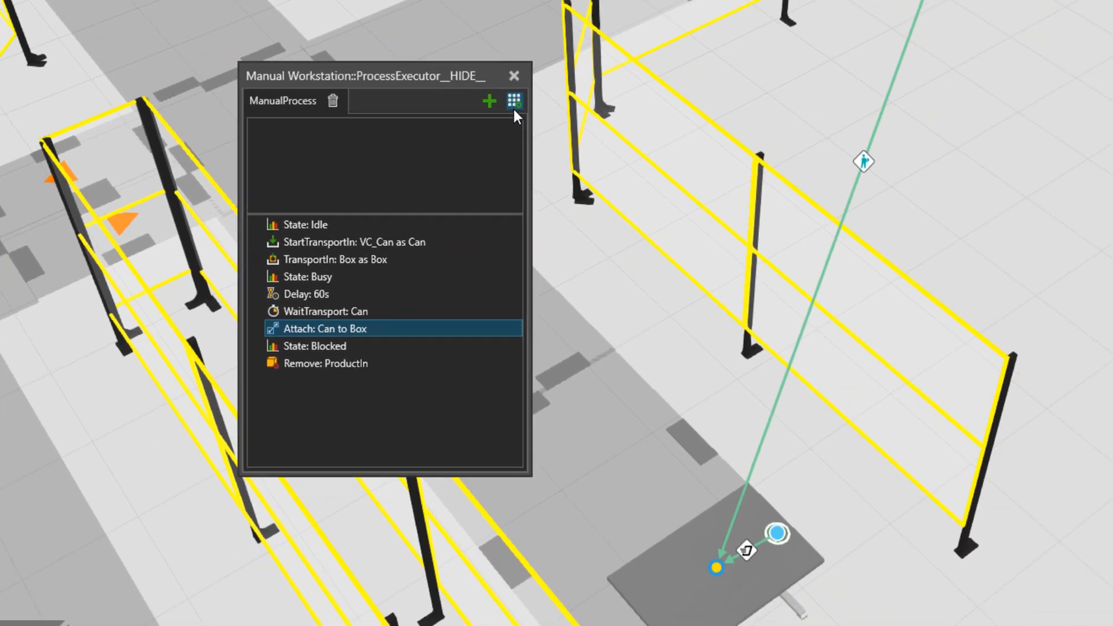
Step: Add a Work step after Attach and set the Remove statement's product variable to Box
left_click(515, 101)
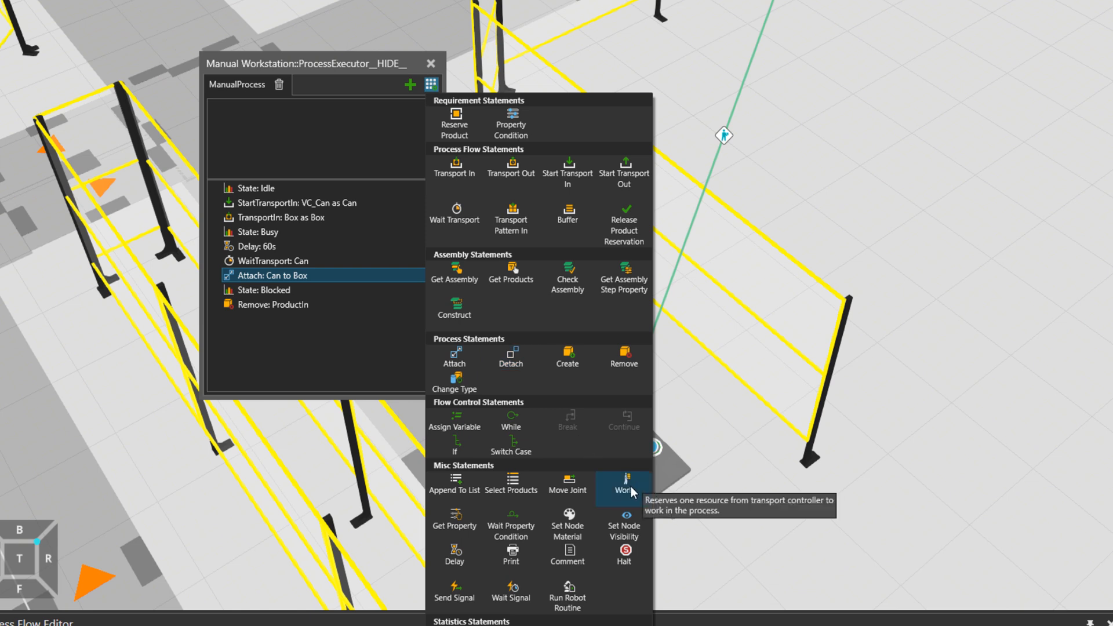
left_click(623, 482)
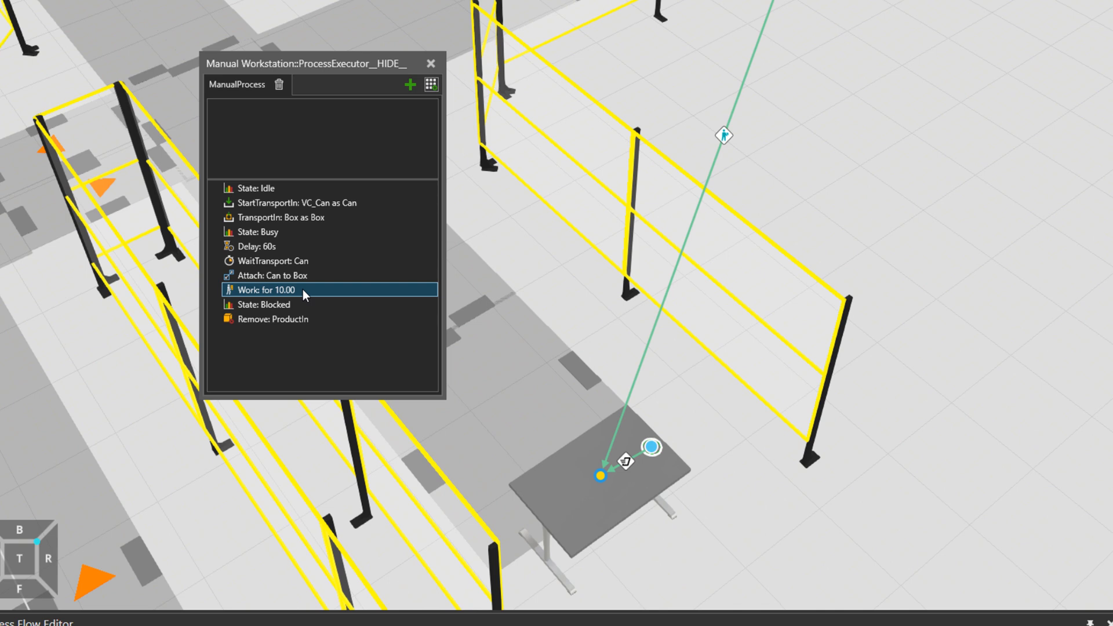
mouse_move(299, 301)
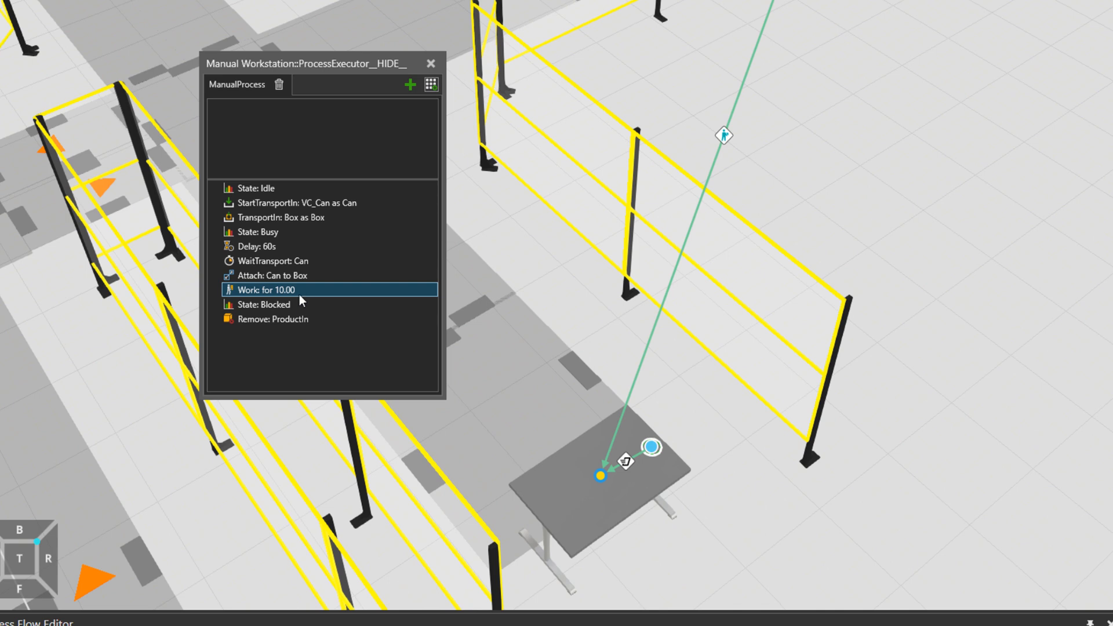
left_click(298, 319)
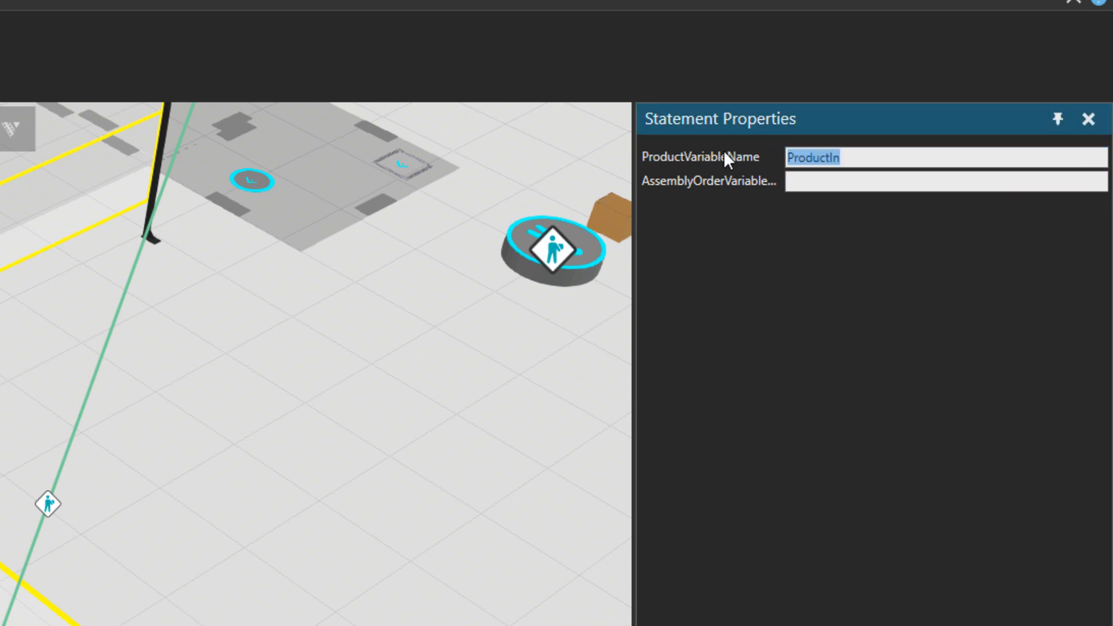
type("Bo")
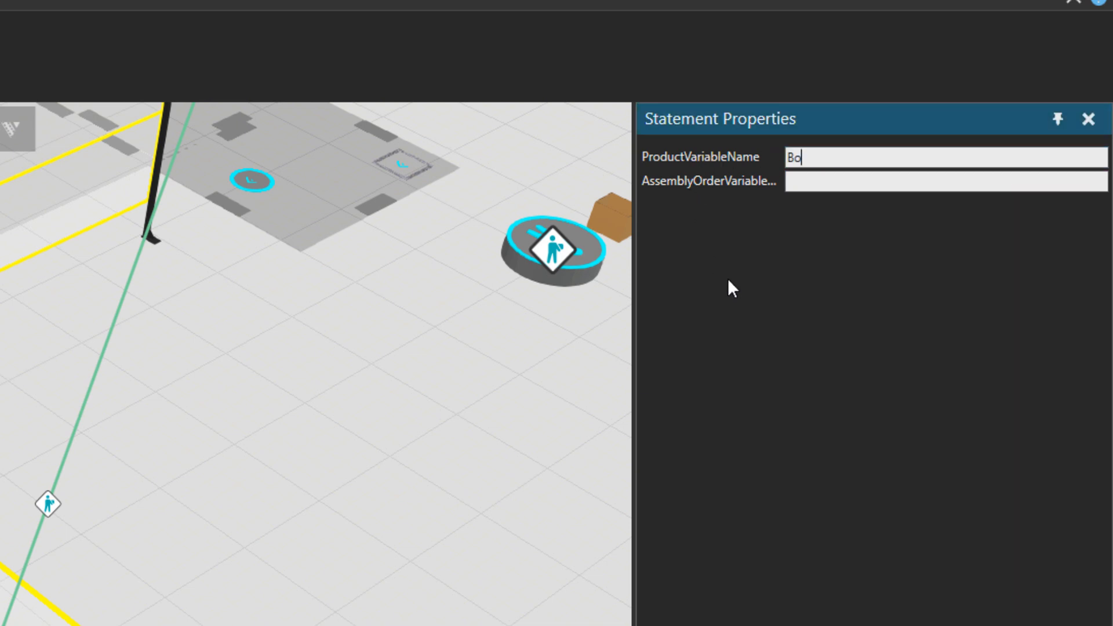
type("x")
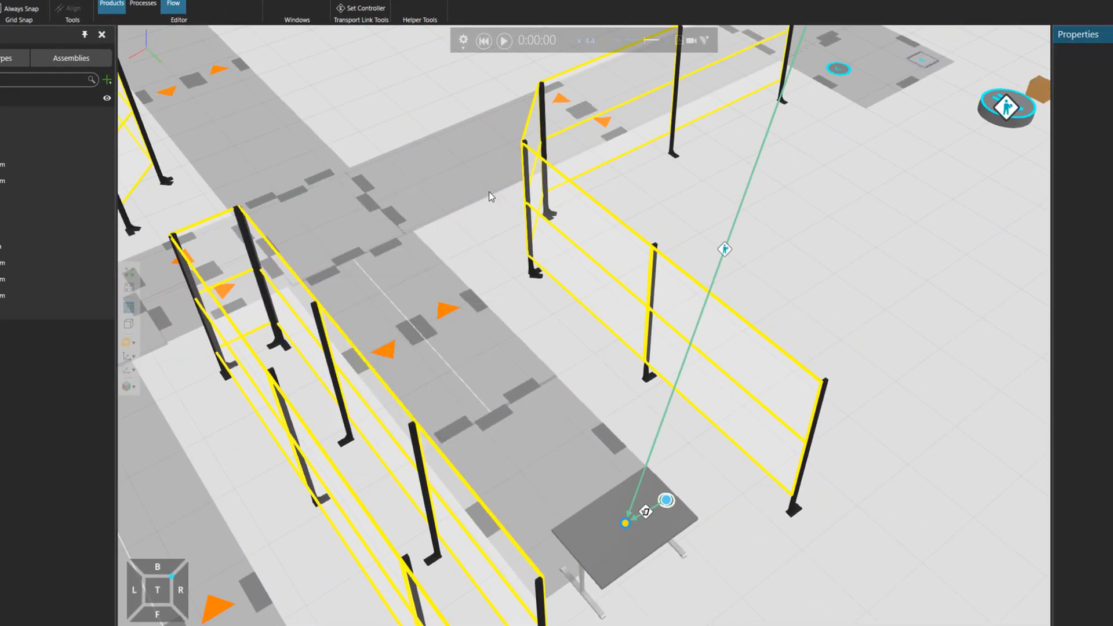
Step: Run the simulation and watch the operator deliver the can while the 60 s Delay executes
left_click(503, 40)
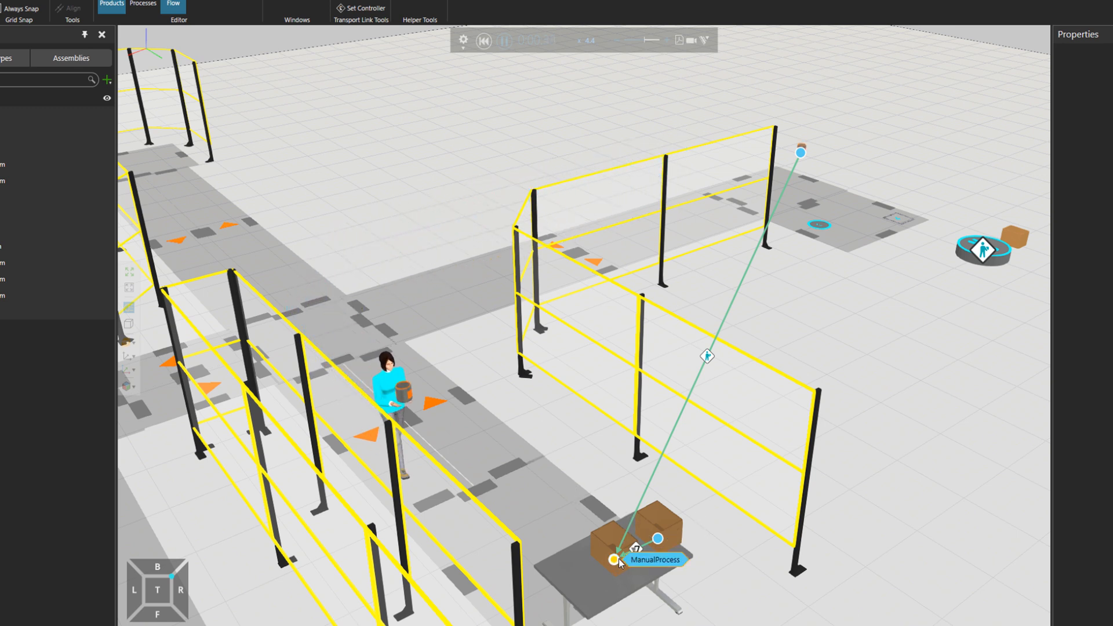
left_click(612, 560)
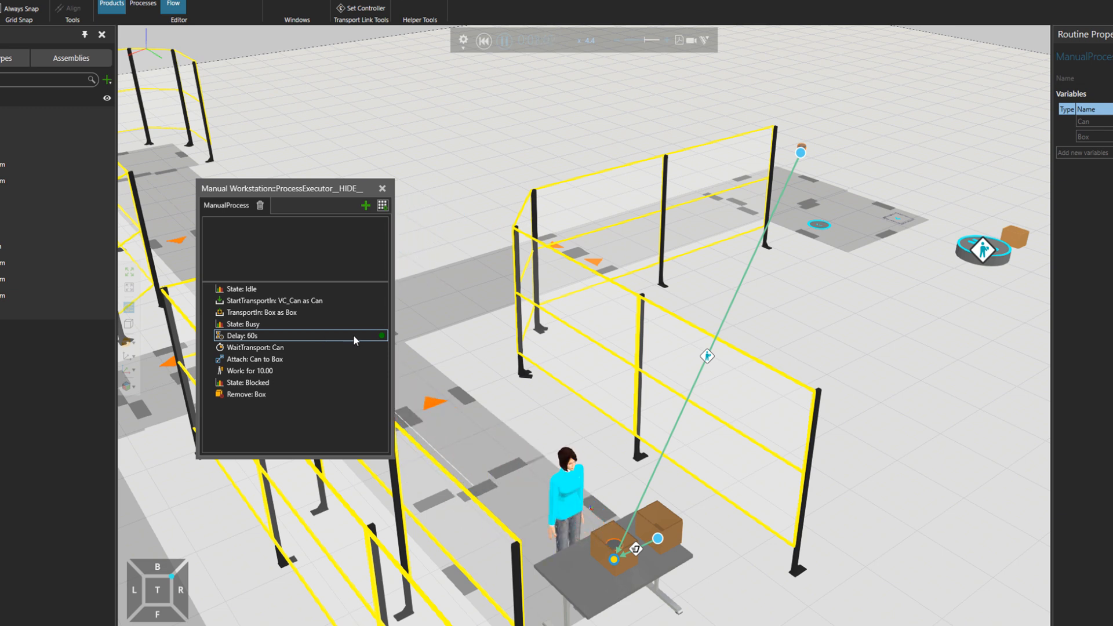
left_click(277, 346)
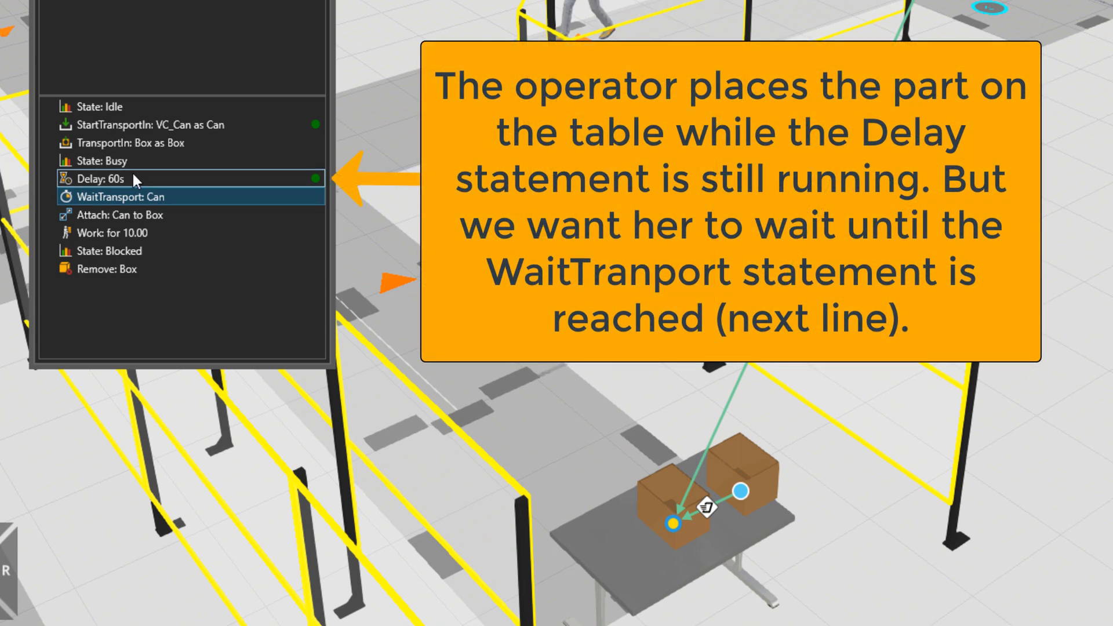
left_click(106, 179)
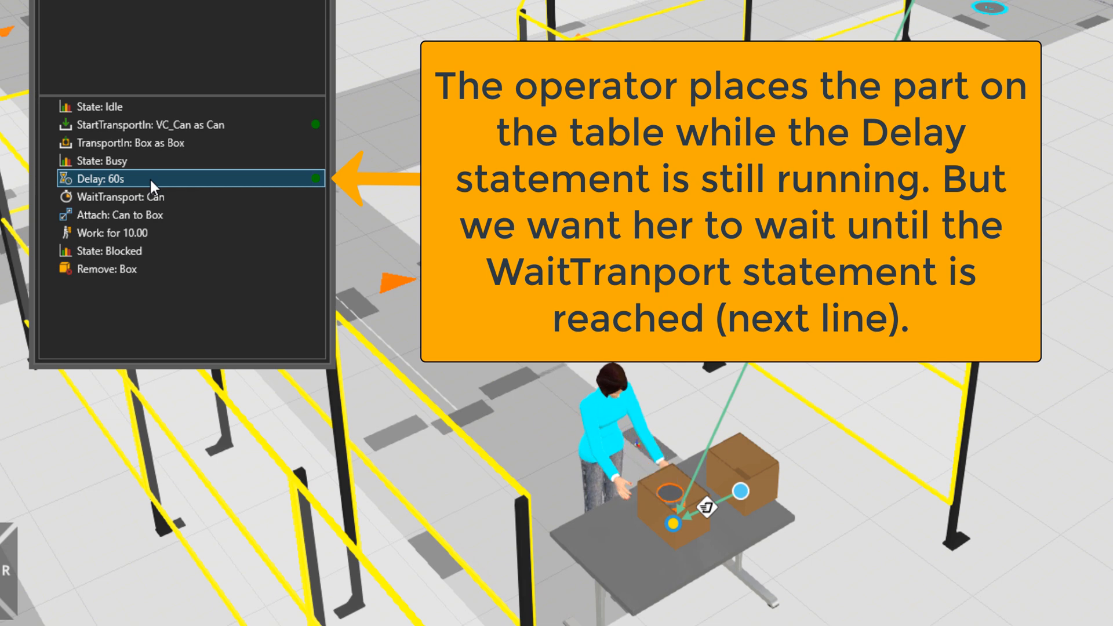
left_click(106, 178)
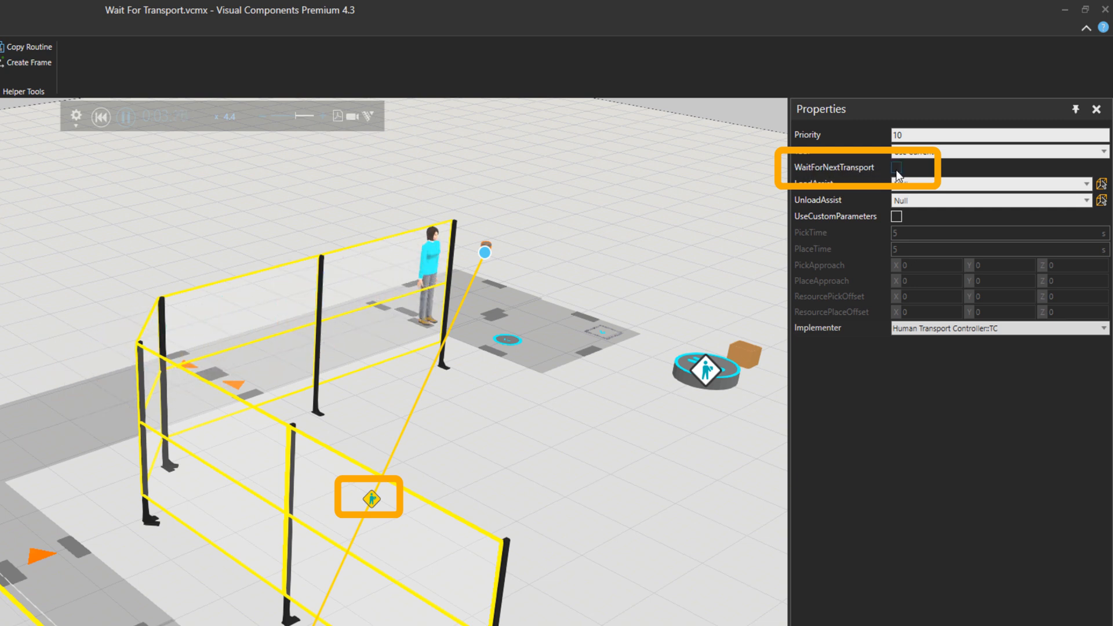
Step: Enable WaitForNextTransport on the human transport link so the operator waits for the next transport
left_click(896, 167)
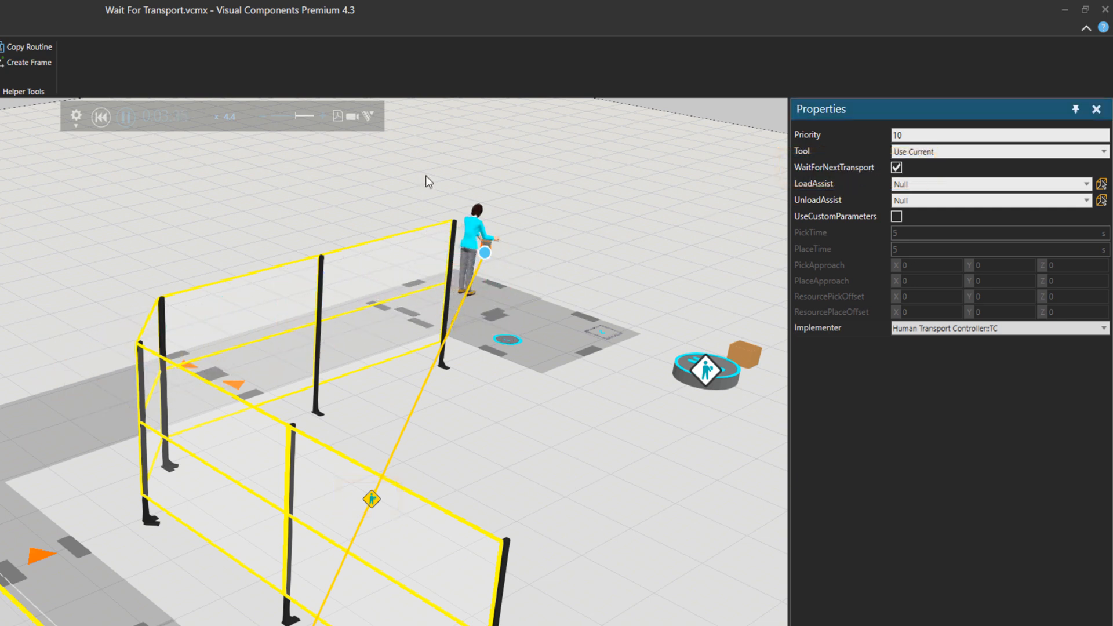